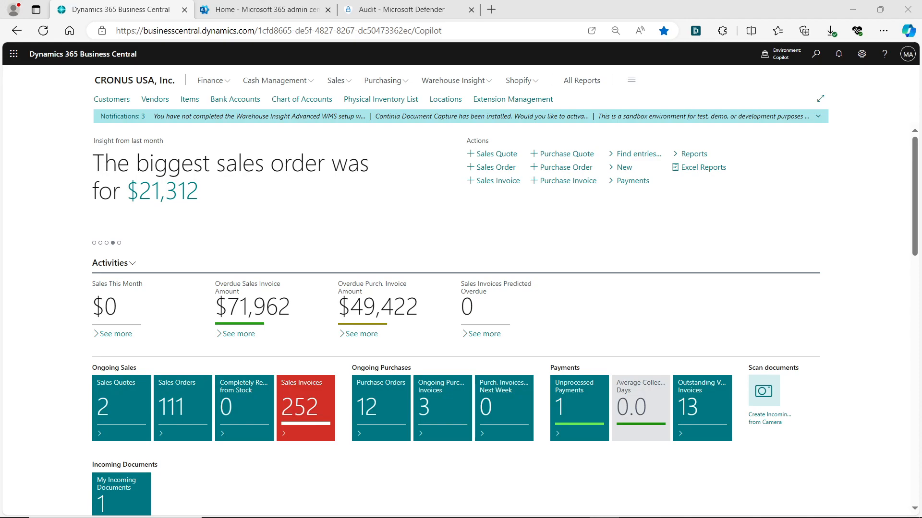
- Cycle through the Business Central home page insight headlines
{"action": "left_click", "coordinate": [119, 242]}
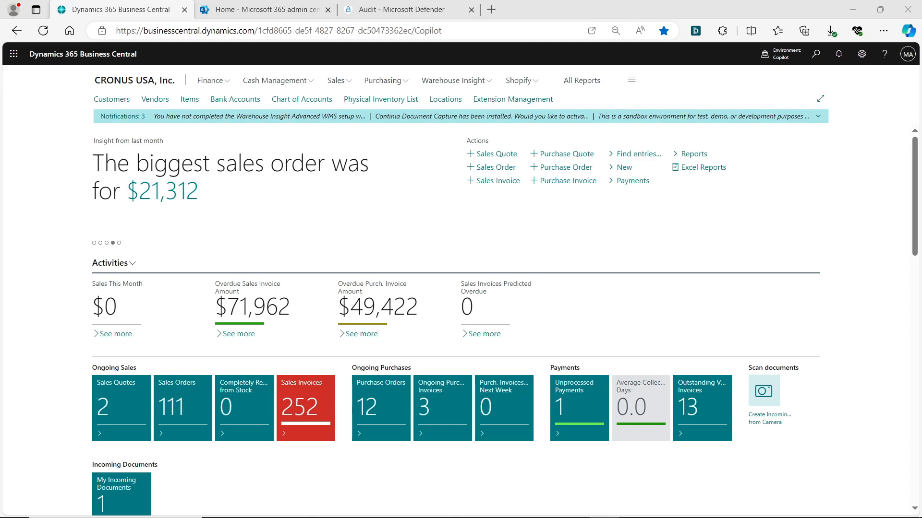
{"action": "left_click", "coordinate": [118, 243]}
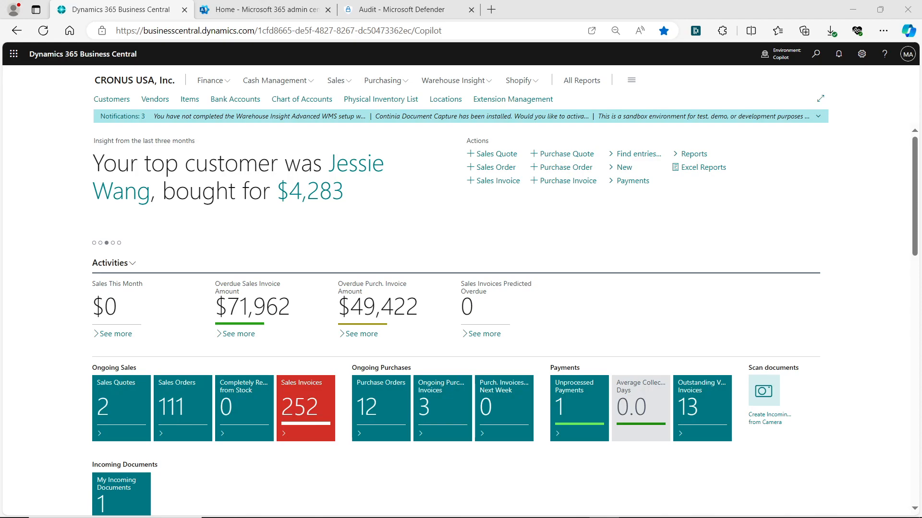
{"action": "left_click", "coordinate": [112, 243]}
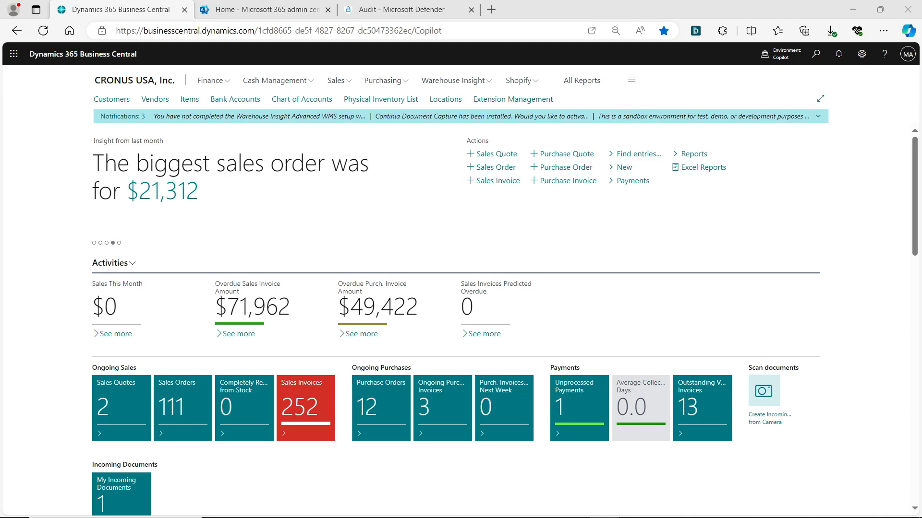
{"action": "left_click", "coordinate": [118, 243]}
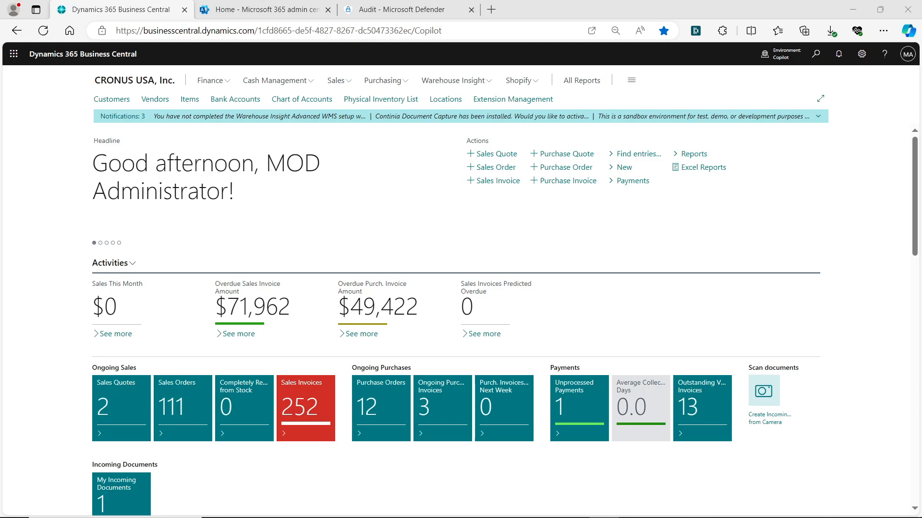
- Switch to the Microsoft Defender portal and go to Audit log search
{"action": "left_click", "coordinate": [263, 9]}
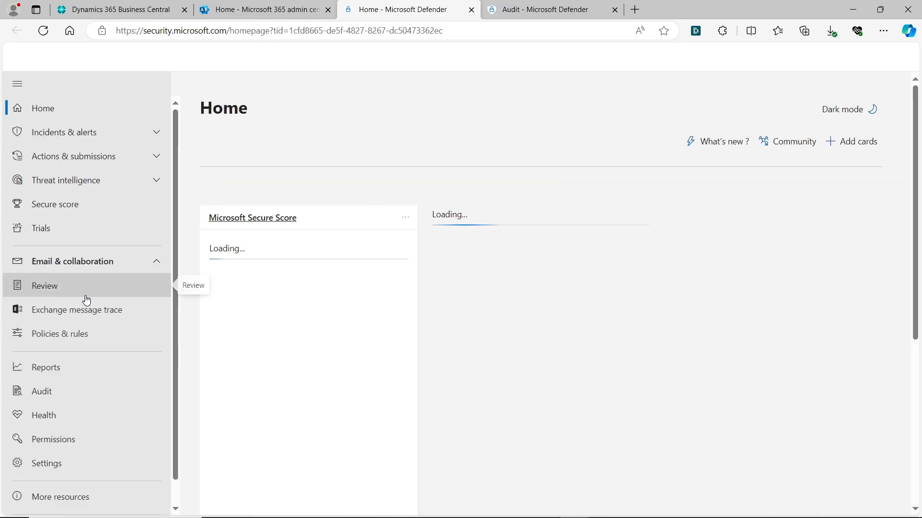
{"action": "left_click", "coordinate": [41, 228]}
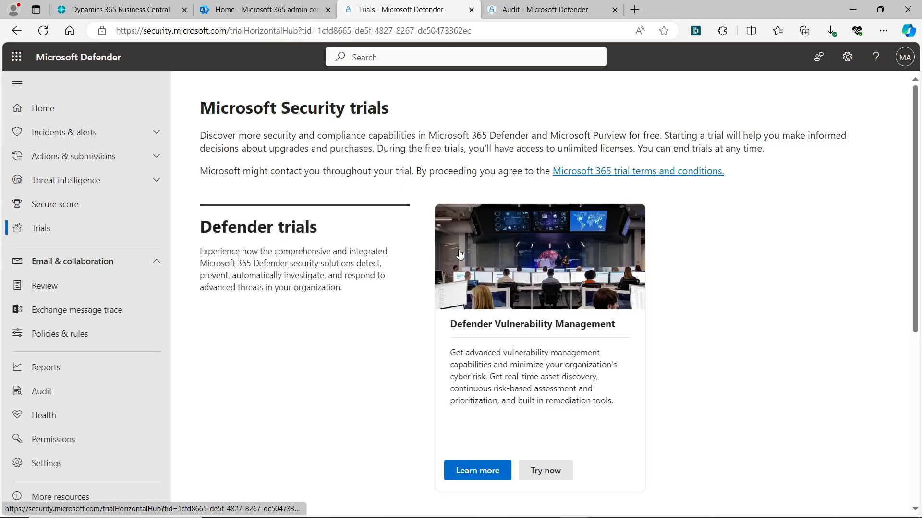
{"action": "left_click", "coordinate": [42, 391]}
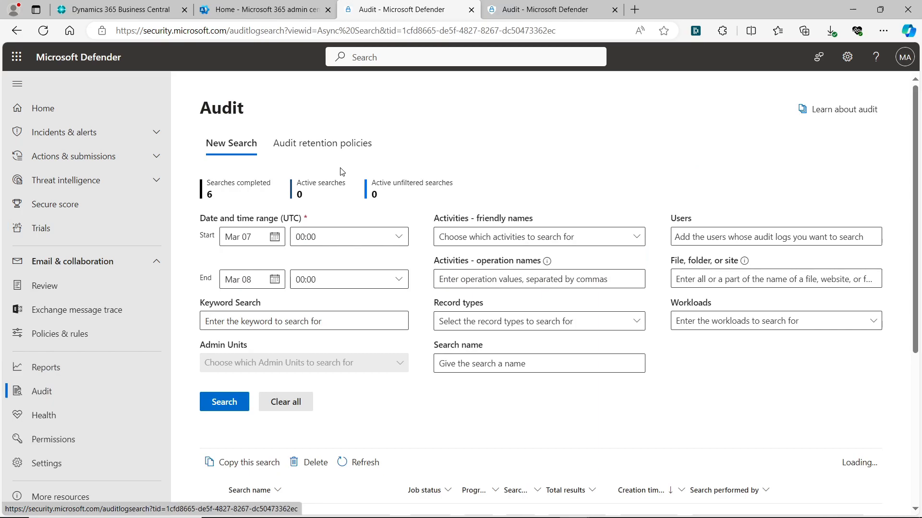
{"action": "left_click", "coordinate": [225, 402]}
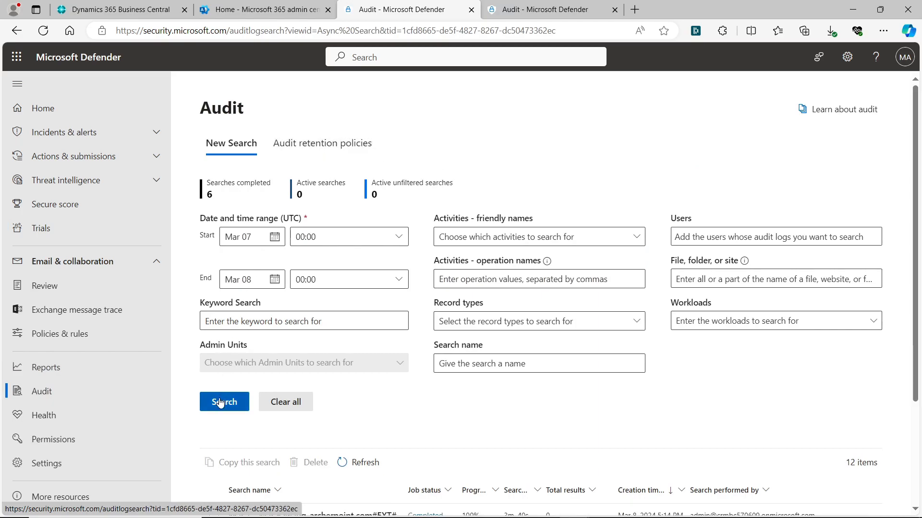
{"action": "mouse_move", "coordinate": [465, 188]}
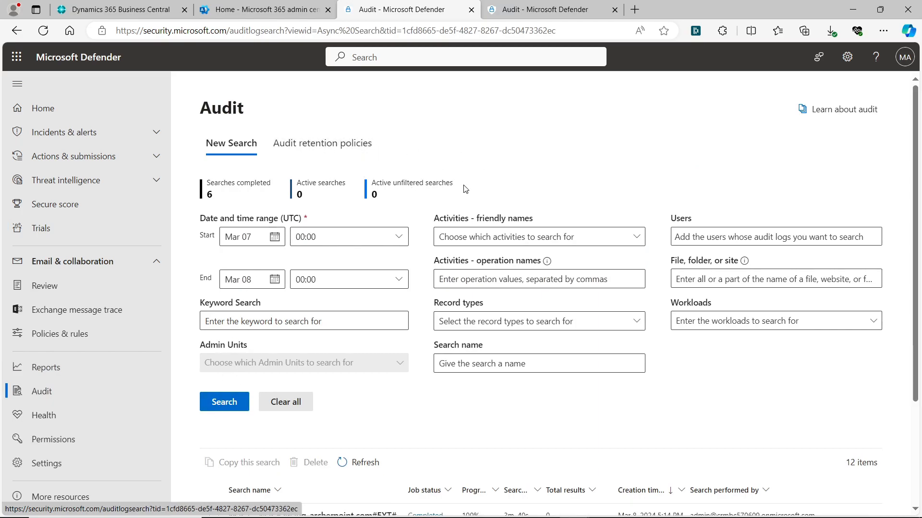
{"action": "mouse_move", "coordinate": [478, 172]}
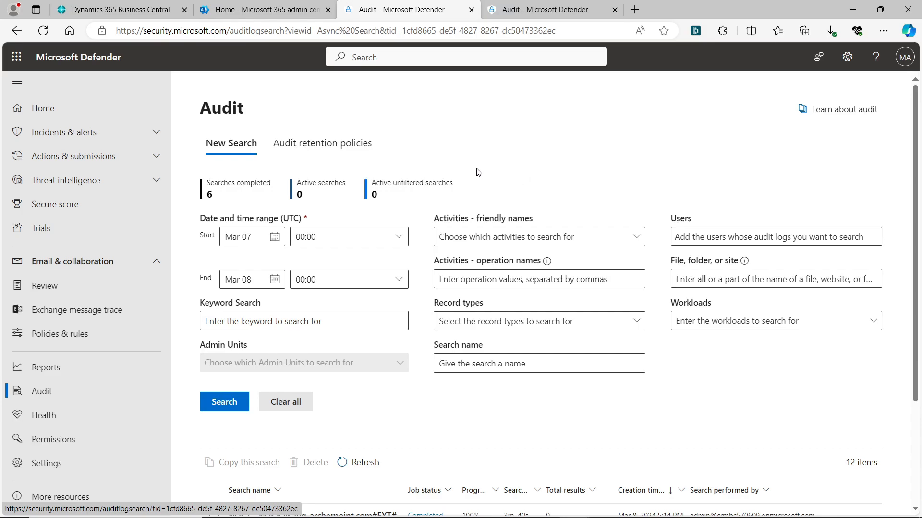
{"action": "mouse_move", "coordinate": [528, 166]}
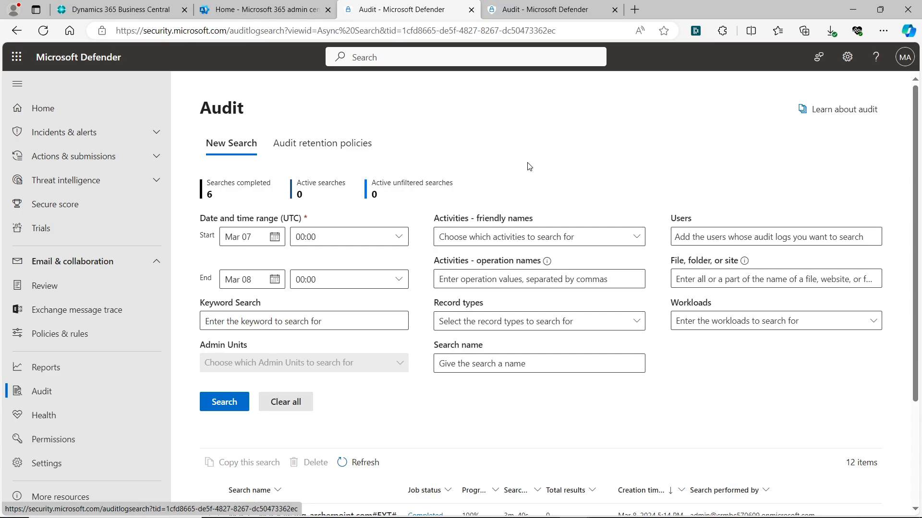
{"action": "mouse_move", "coordinate": [465, 174]}
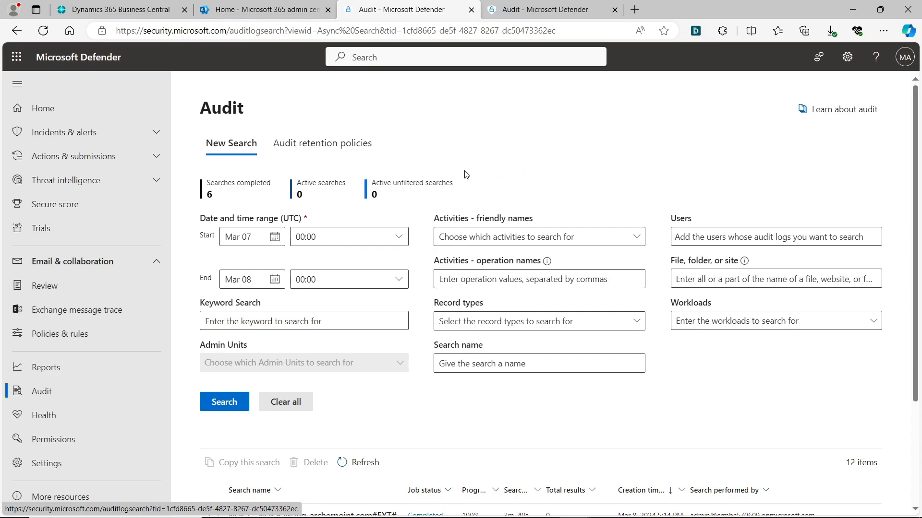
{"action": "mouse_move", "coordinate": [375, 177]}
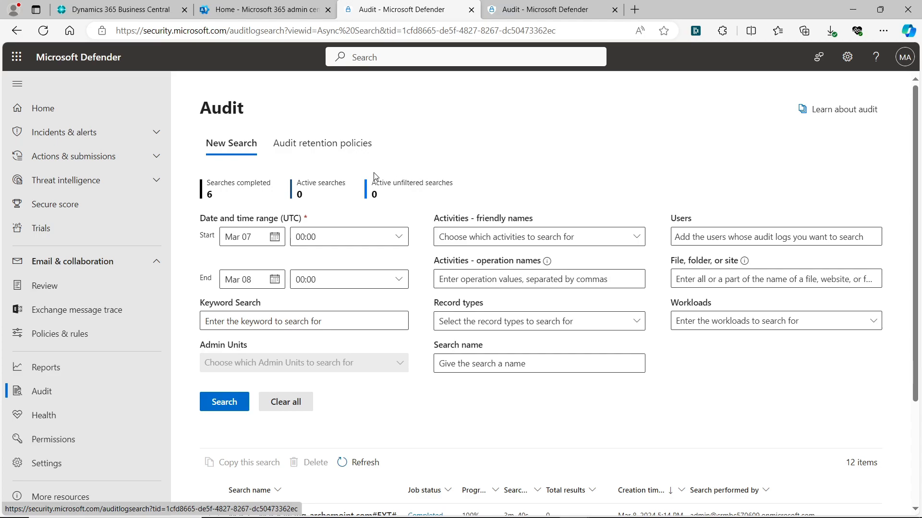
{"action": "mouse_move", "coordinate": [409, 184]}
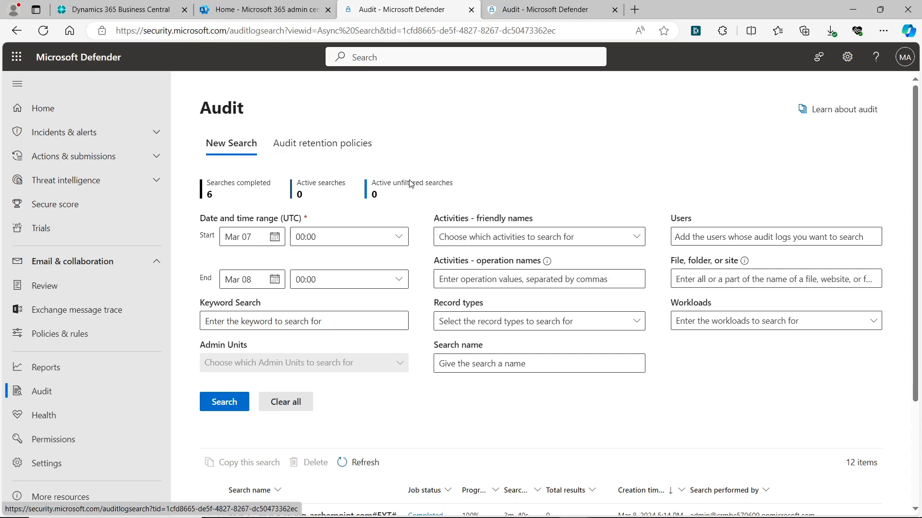
{"action": "mouse_move", "coordinate": [307, 327]}
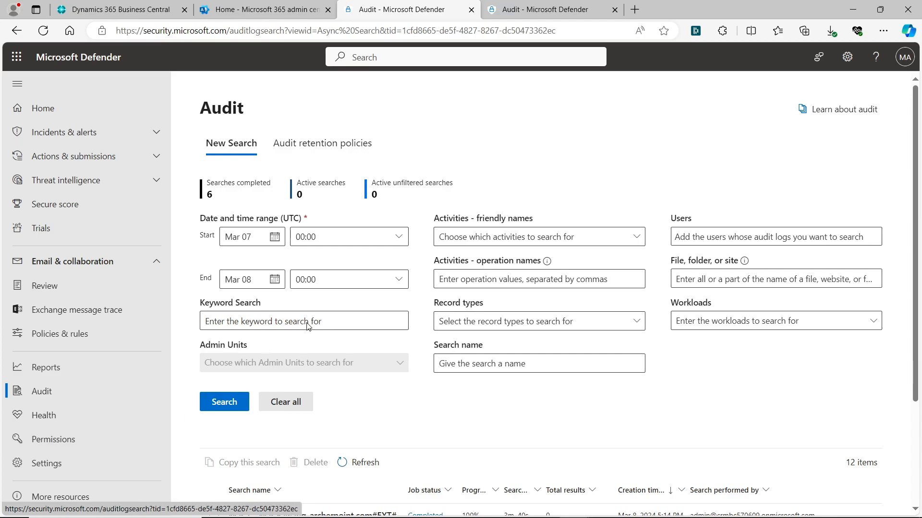
{"action": "scroll", "scroll_direction": "down", "scroll_amount": 3}
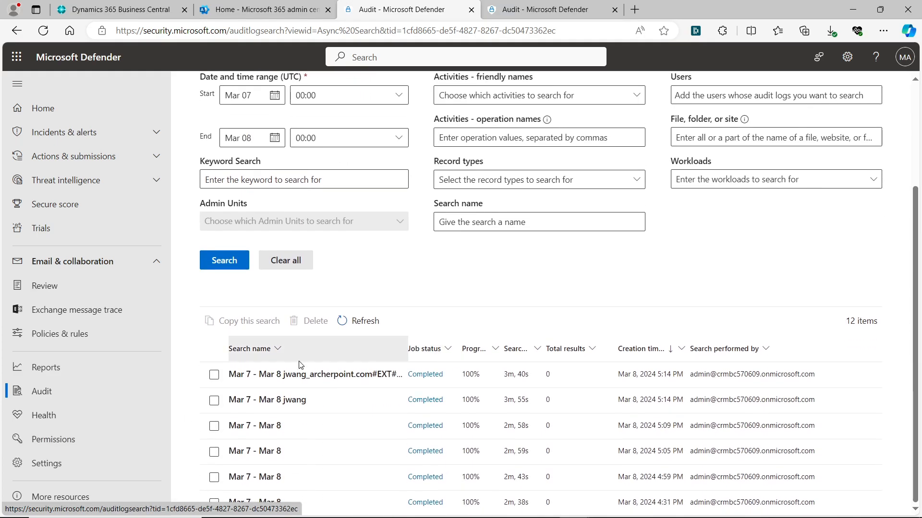
{"action": "mouse_move", "coordinate": [395, 501]}
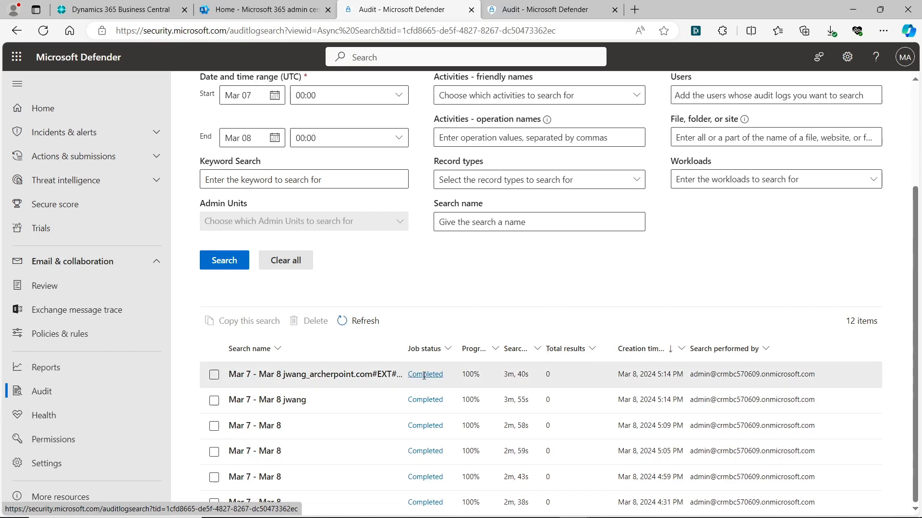
{"action": "left_click", "coordinate": [425, 374]}
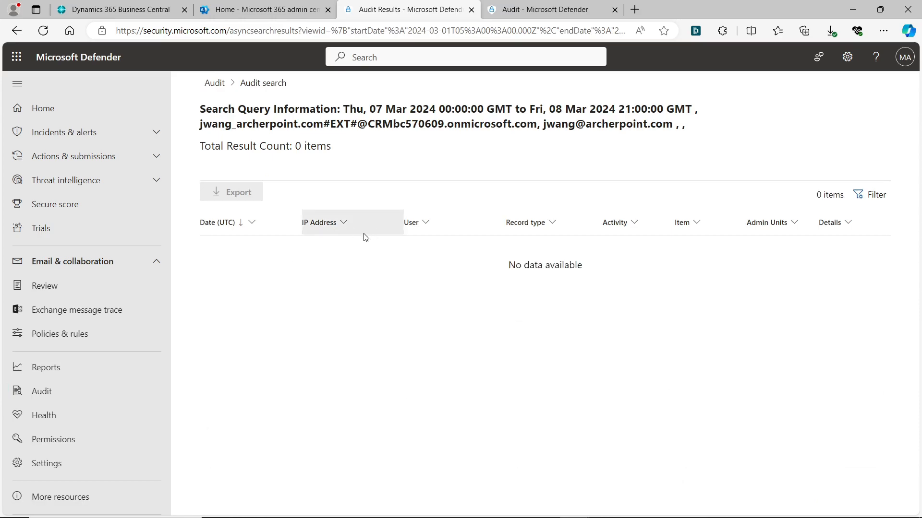
{"action": "mouse_move", "coordinate": [432, 311]}
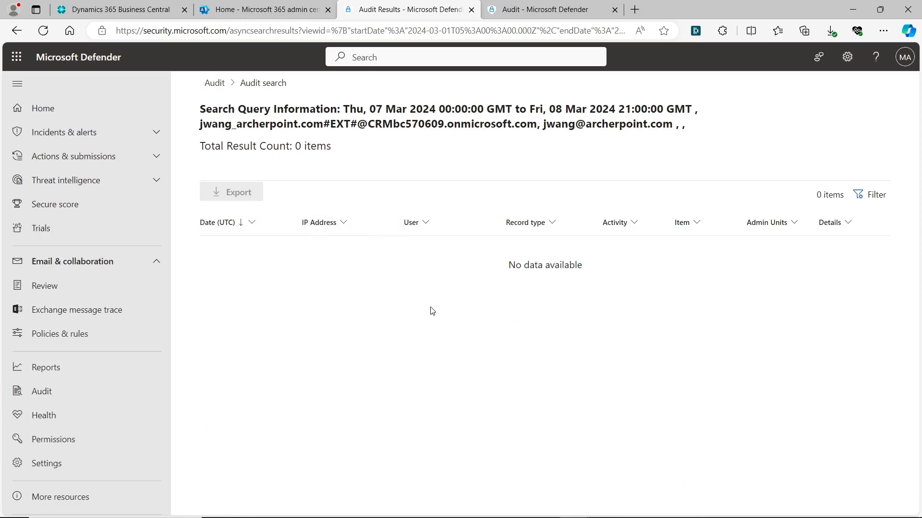
{"action": "mouse_move", "coordinate": [270, 168]}
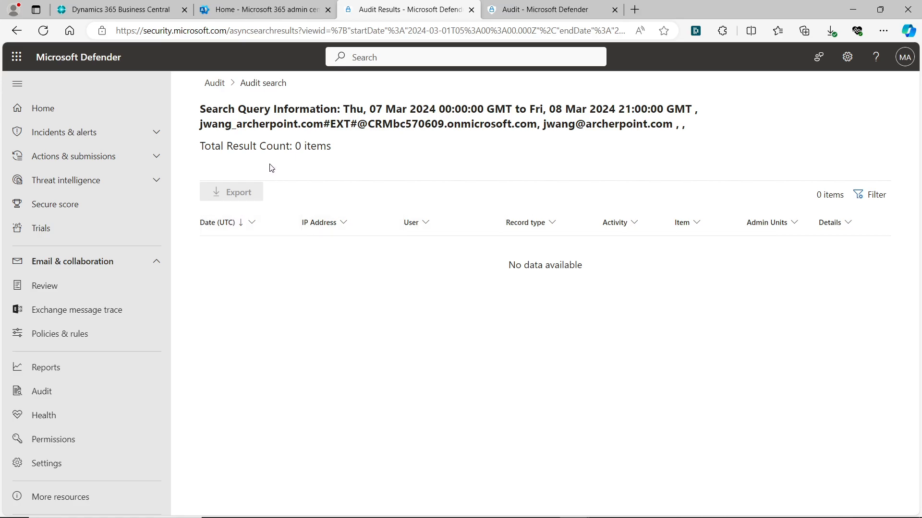
{"action": "mouse_move", "coordinate": [317, 188]}
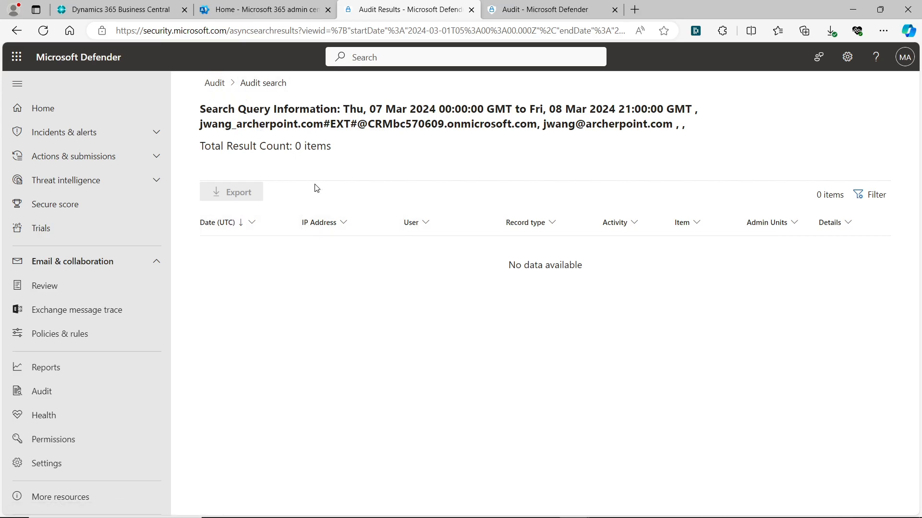
{"action": "mouse_move", "coordinate": [310, 366]}
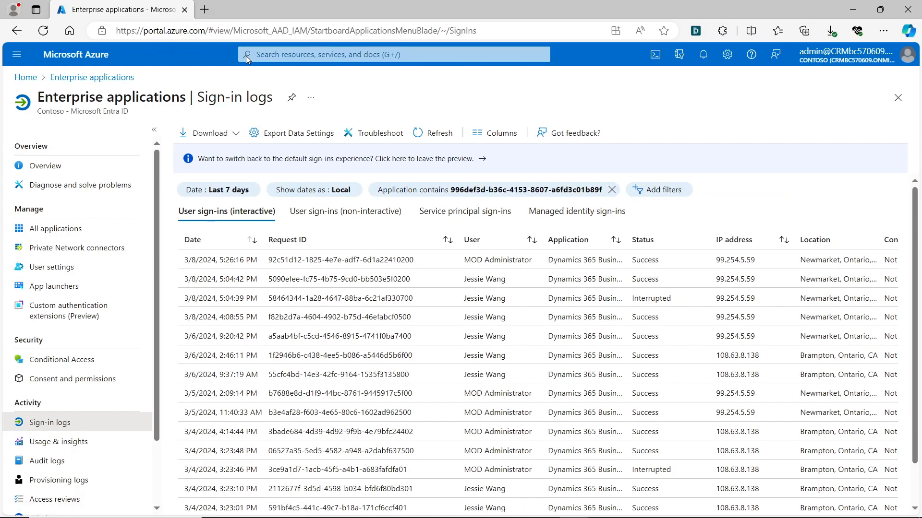
{"action": "mouse_move", "coordinate": [239, 157]}
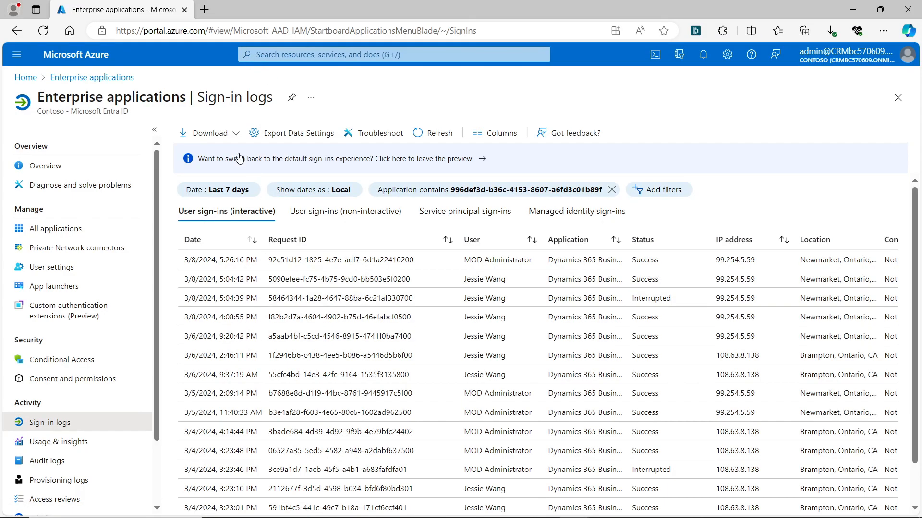
- Open the Azure portal search bar to see recent searches and services
{"action": "left_click", "coordinate": [392, 54]}
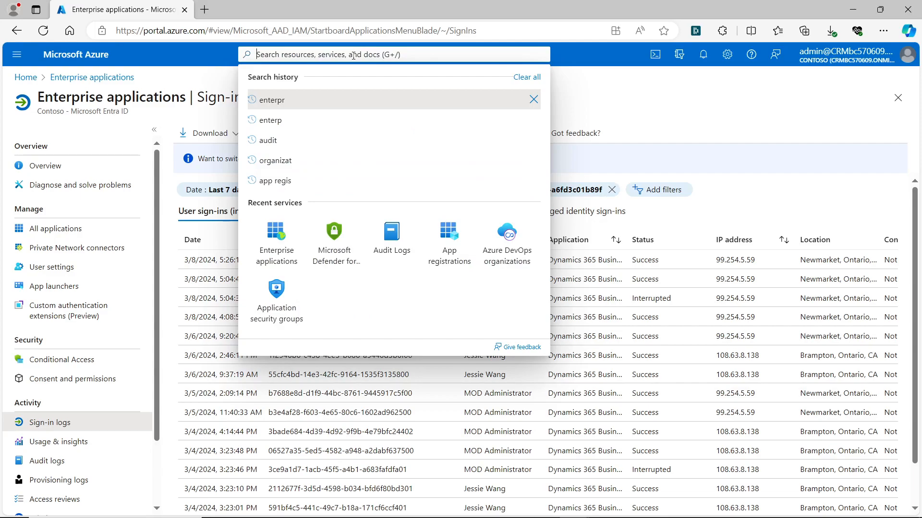
{"action": "mouse_move", "coordinate": [276, 300]}
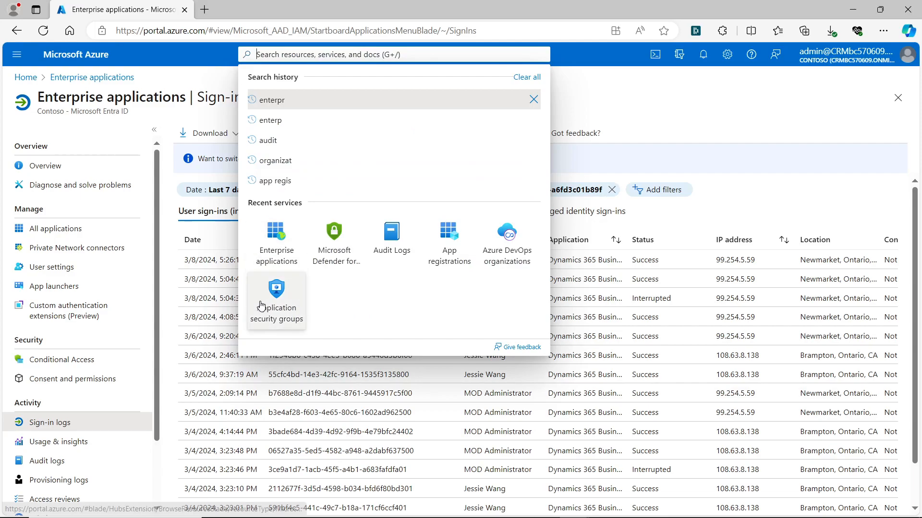
- Search all applications for 'business central' without the type filter and select its application ID
{"action": "left_click", "coordinate": [276, 241]}
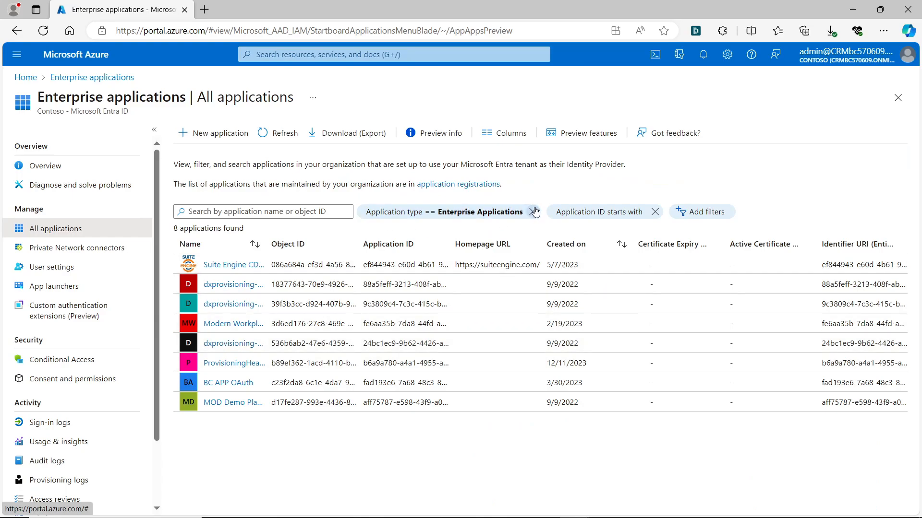
{"action": "left_click", "coordinate": [534, 211]}
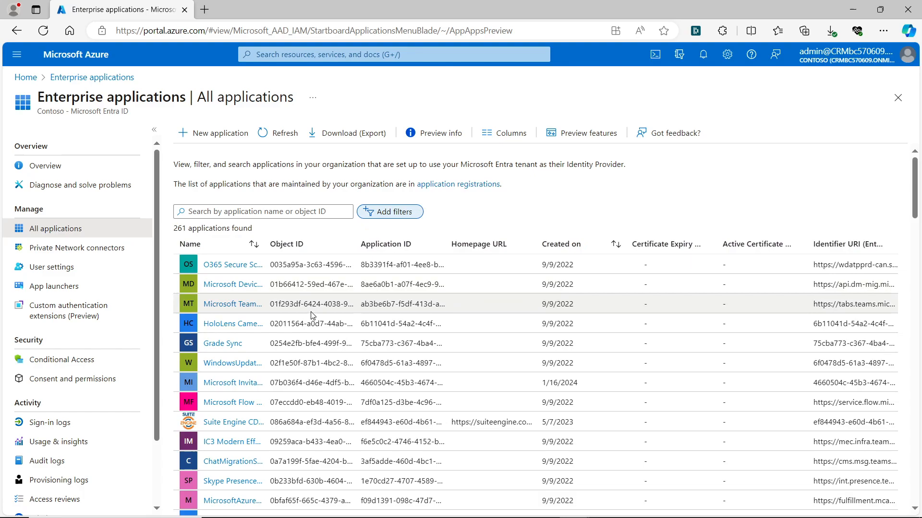
{"action": "type", "text": "business centr"}
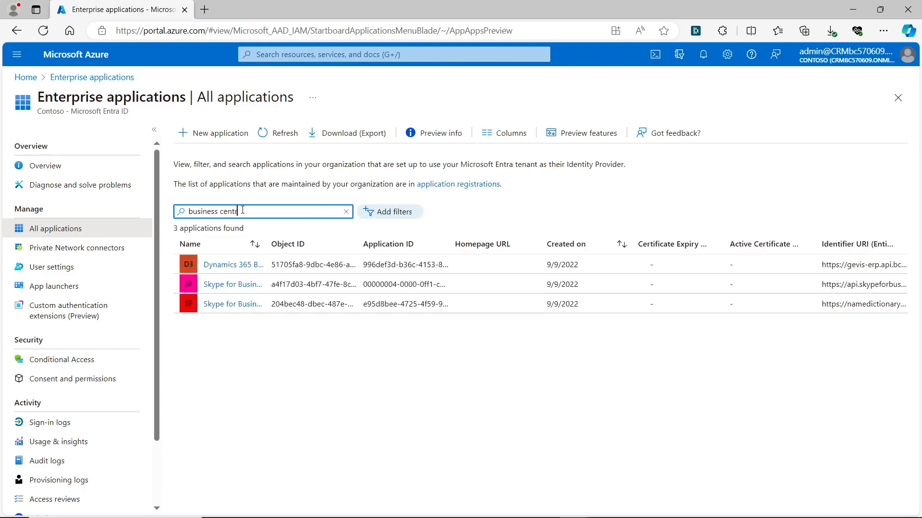
{"action": "type", "text": "al"}
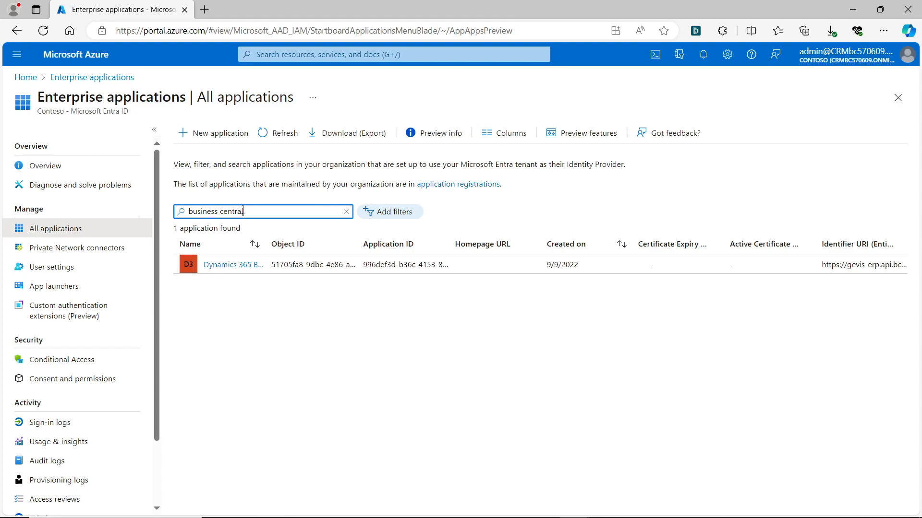
{"action": "mouse_move", "coordinate": [513, 115]}
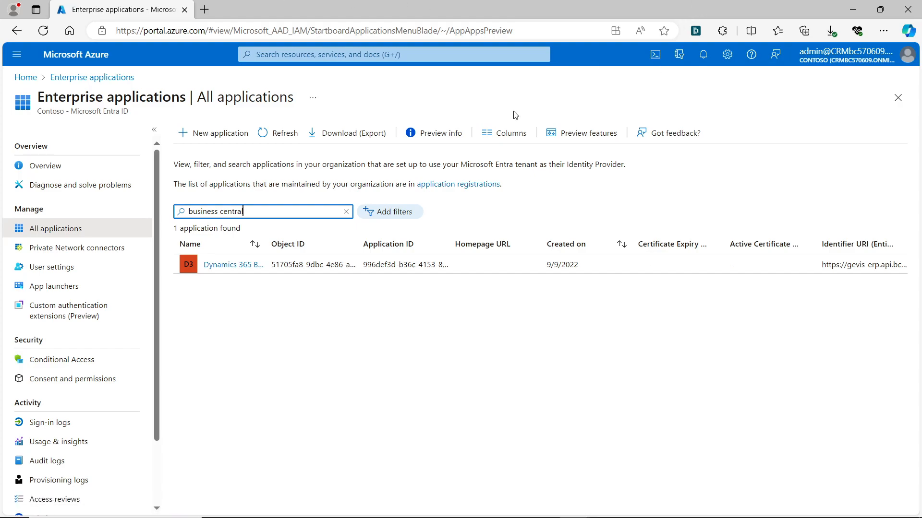
{"action": "scroll", "scroll_direction": "right", "scroll_amount": 3}
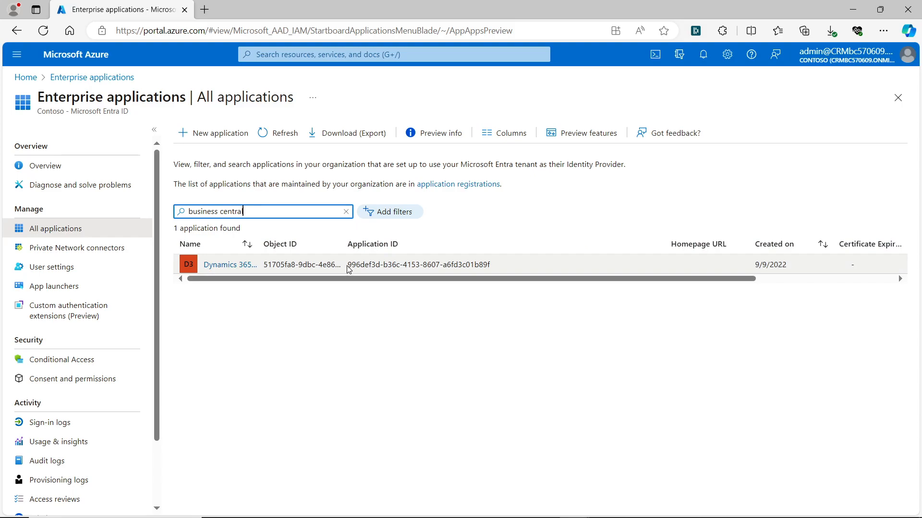
{"action": "double_click", "coordinate": [417, 265]}
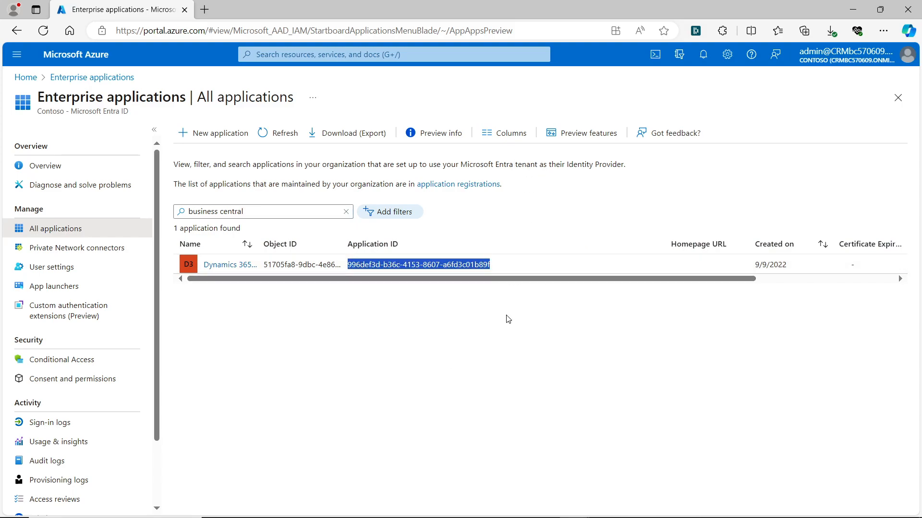
{"action": "mouse_move", "coordinate": [57, 428]}
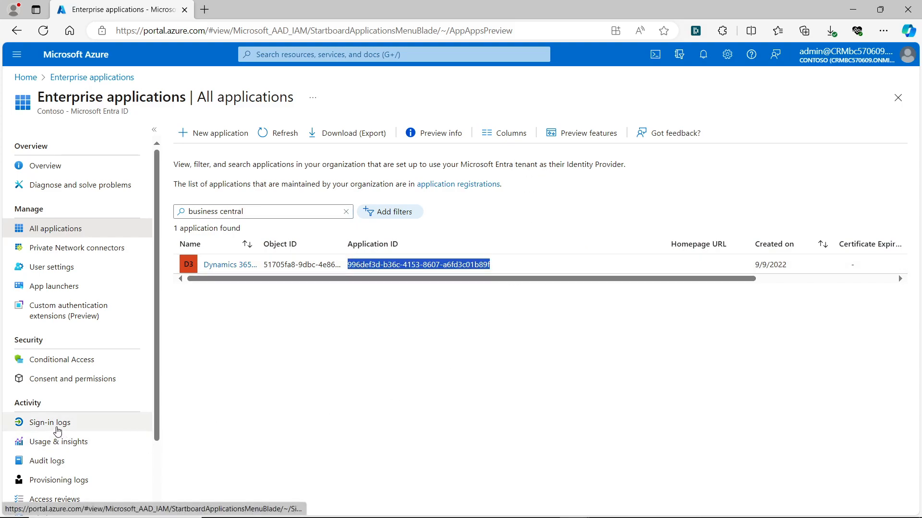
- Add an Application filter to sign-in logs set to the Business Central application ID
{"action": "left_click", "coordinate": [50, 422]}
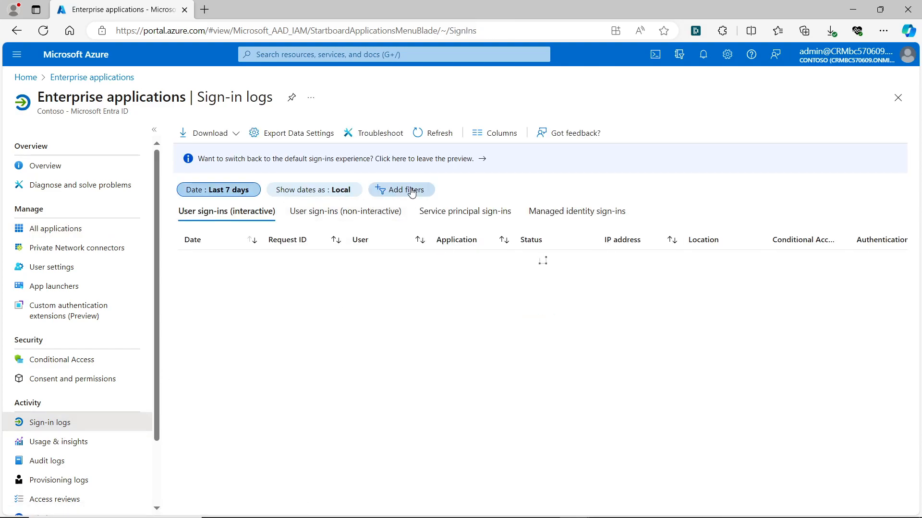
{"action": "left_click", "coordinate": [401, 189]}
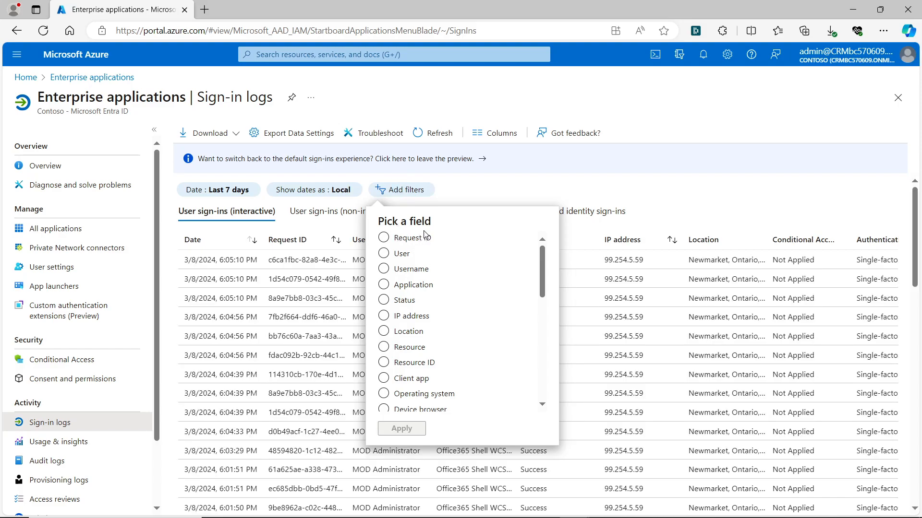
{"action": "mouse_move", "coordinate": [478, 296]}
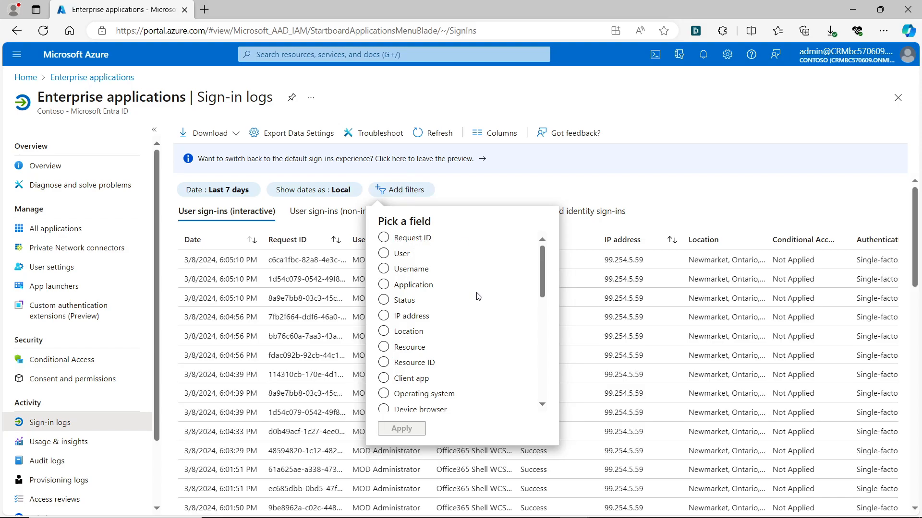
{"action": "left_click", "coordinate": [384, 285]}
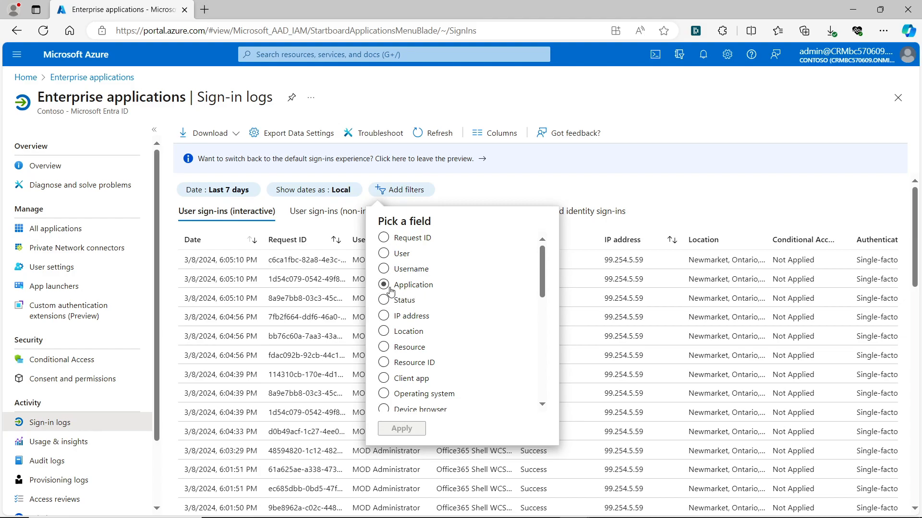
{"action": "left_click", "coordinate": [406, 284]}
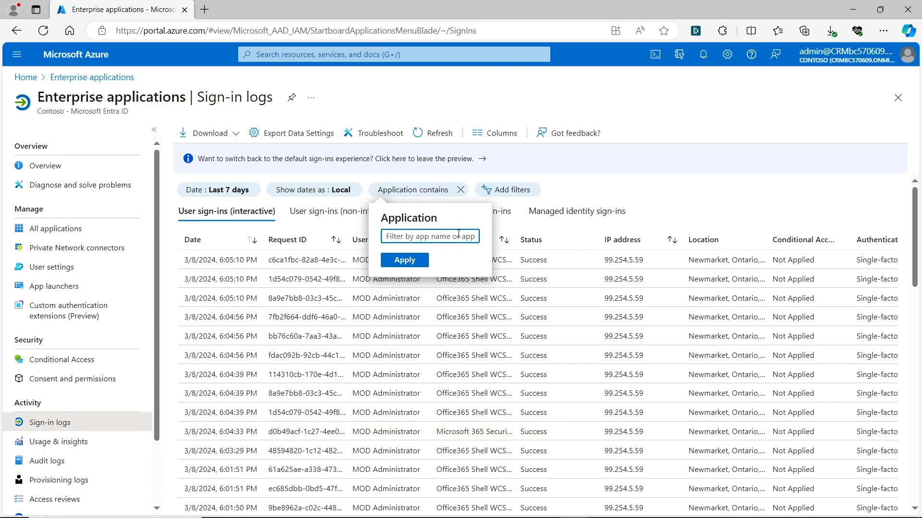
{"action": "left_click", "coordinate": [404, 259]}
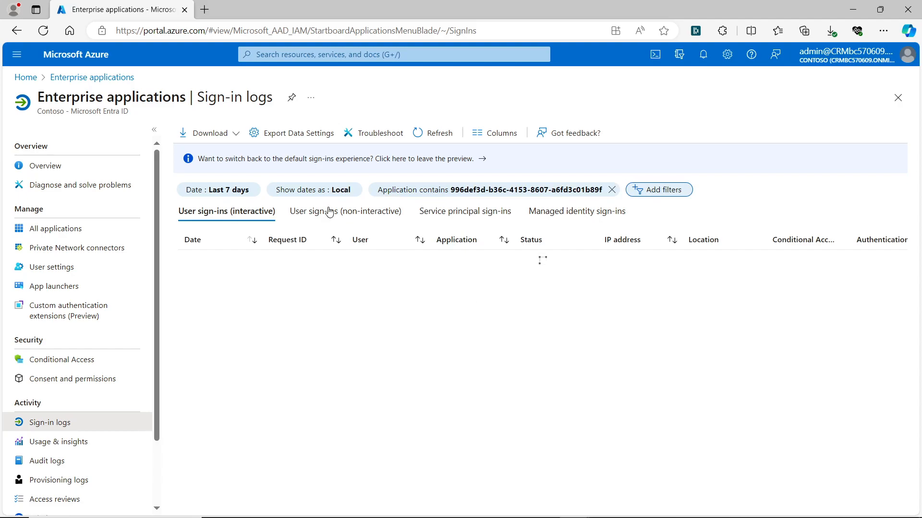
{"action": "mouse_move", "coordinate": [459, 328]}
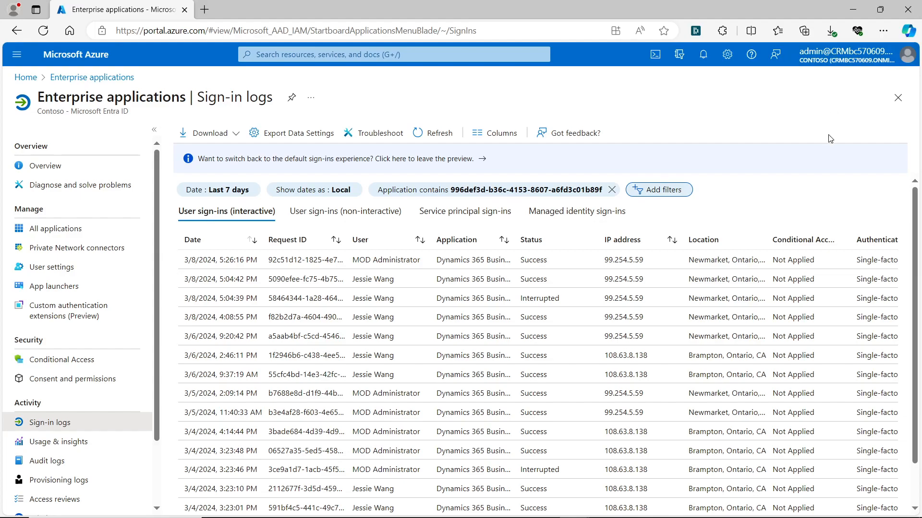
{"action": "mouse_move", "coordinate": [700, 375]}
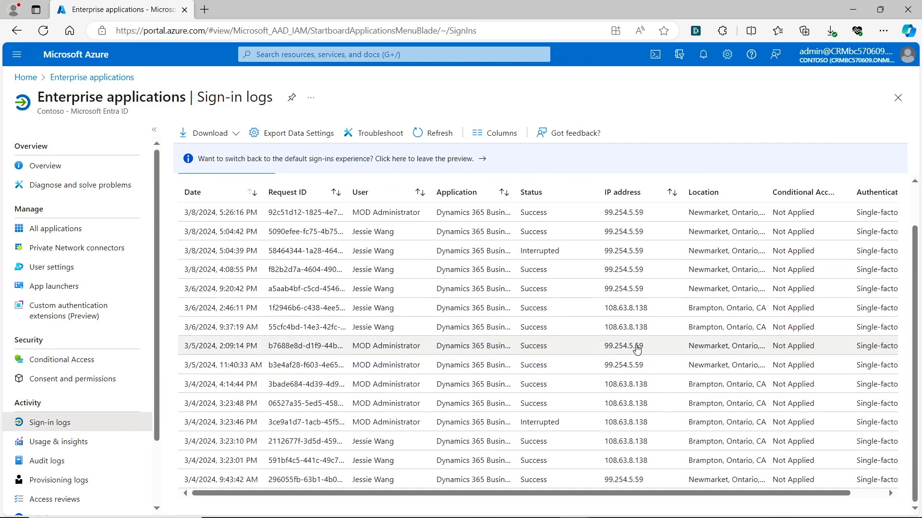
{"action": "mouse_move", "coordinate": [148, 81]}
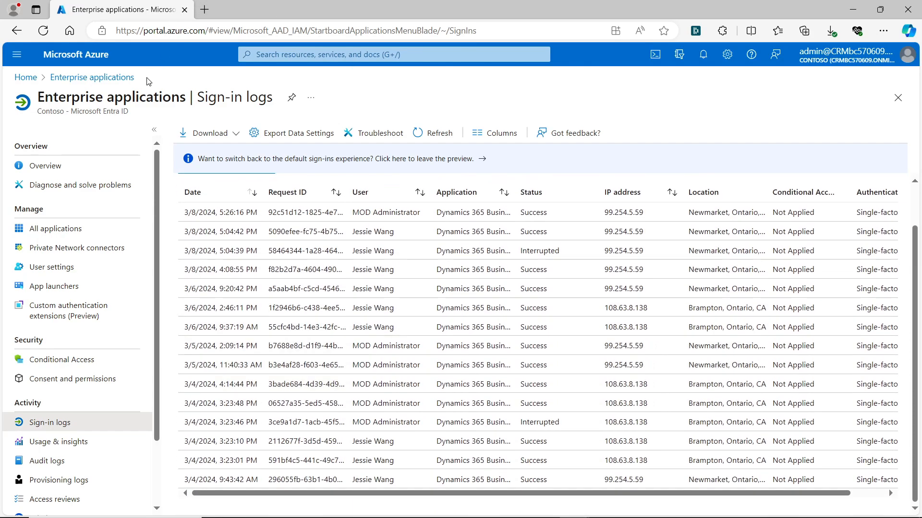
{"action": "mouse_move", "coordinate": [757, 16]}
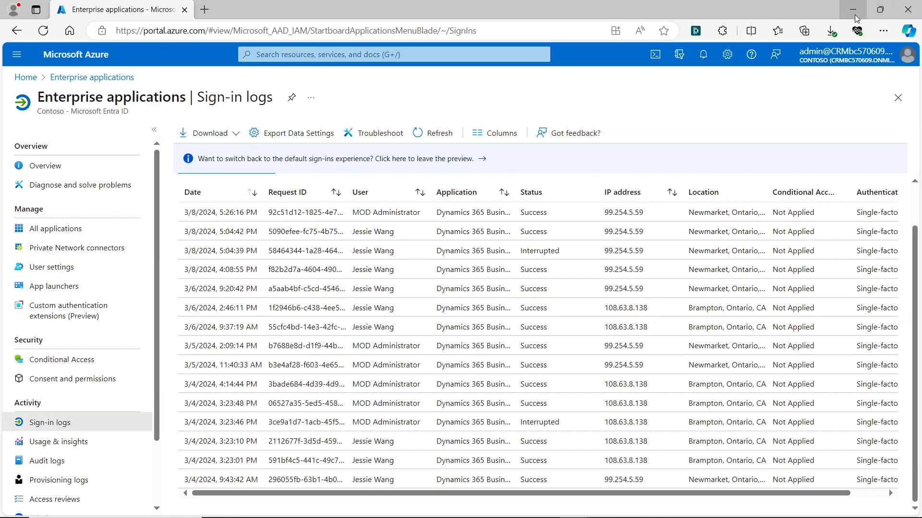
{"action": "mouse_move", "coordinate": [856, 10]}
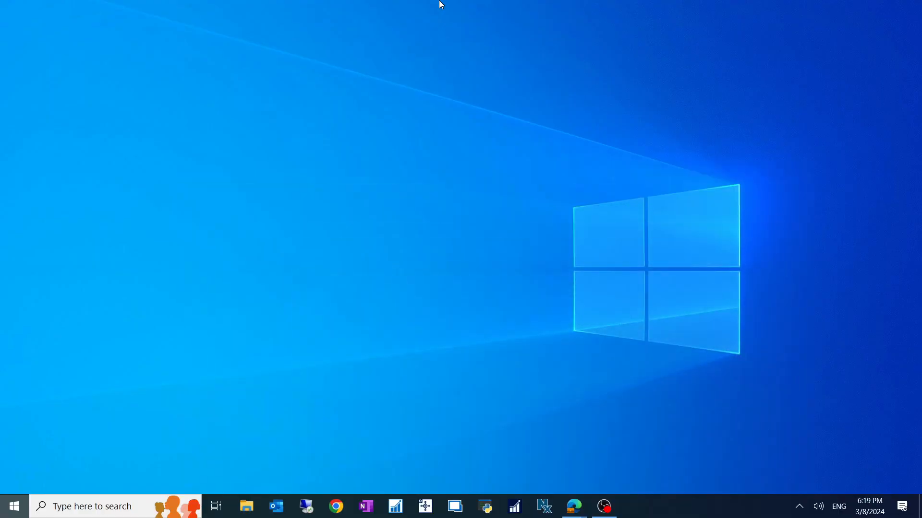
{"action": "left_click", "coordinate": [13, 506]}
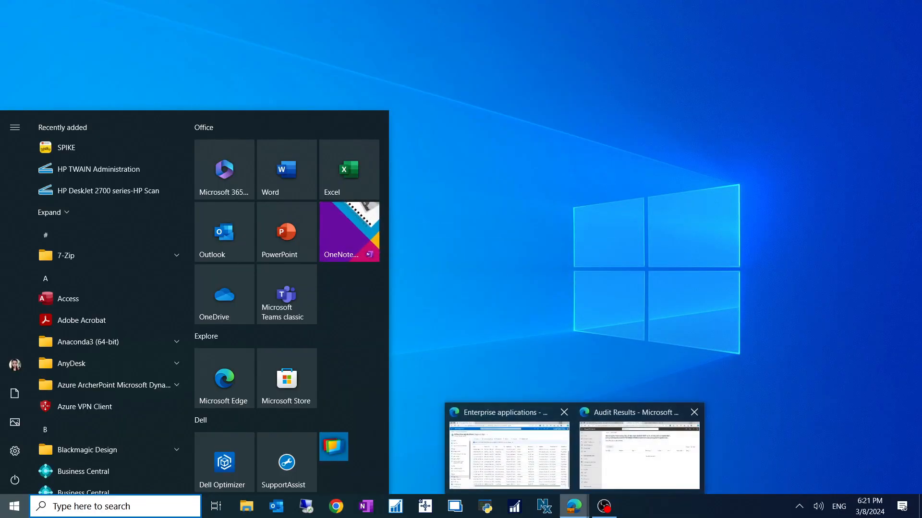
{"action": "left_click", "coordinate": [507, 451]}
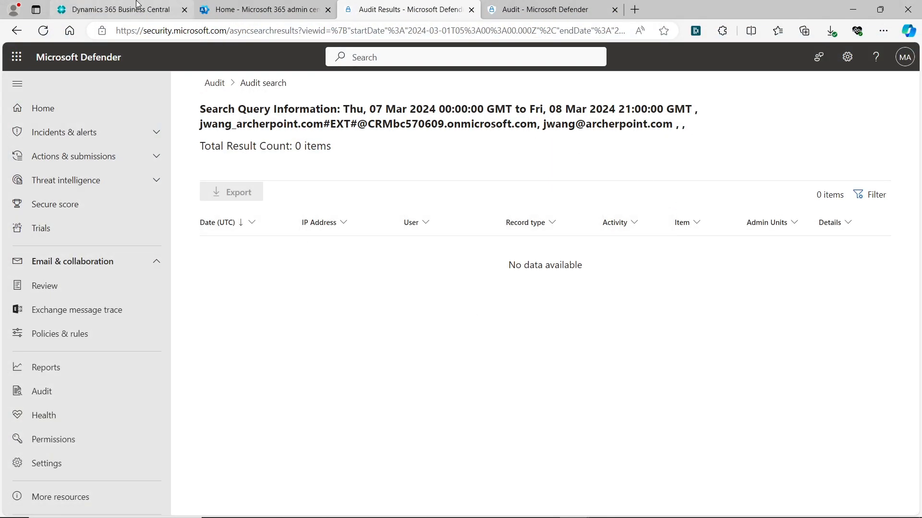
- Return to the CRONUS USA home page and show the largest posted sales invoice insight
{"action": "left_click", "coordinate": [118, 10]}
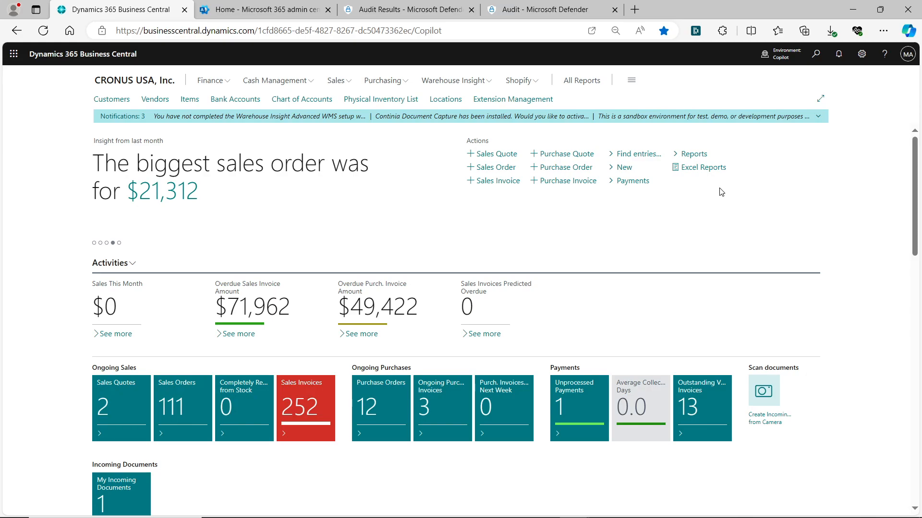
{"action": "left_click", "coordinate": [119, 243]}
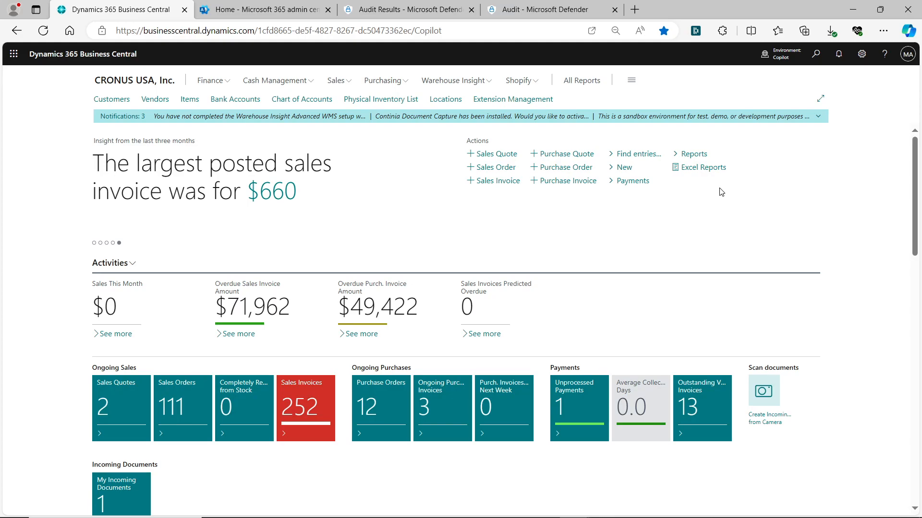